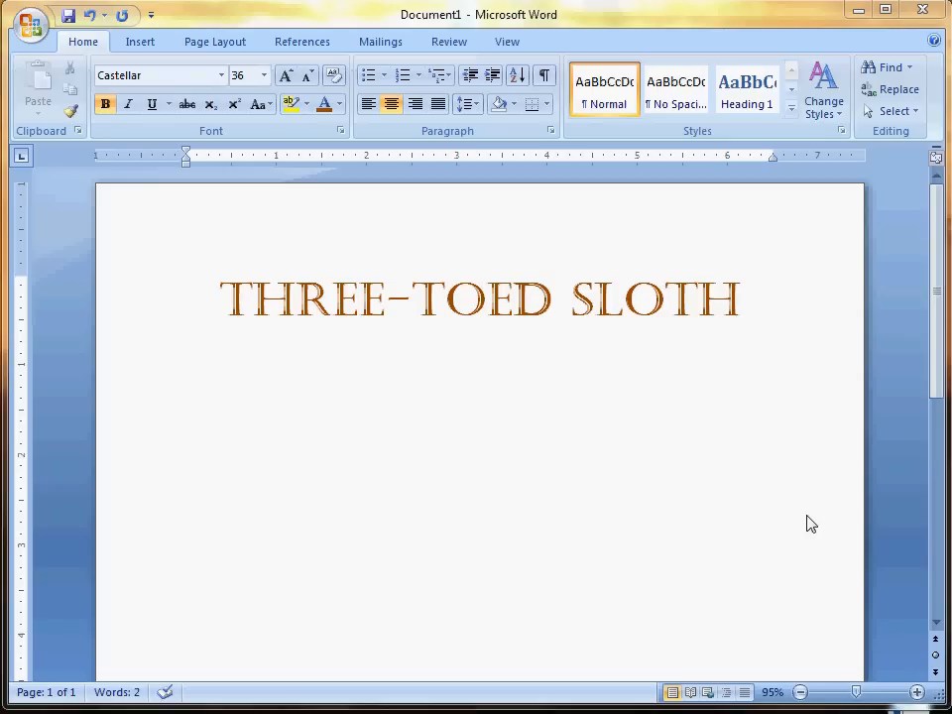
mouse_move(793, 528)
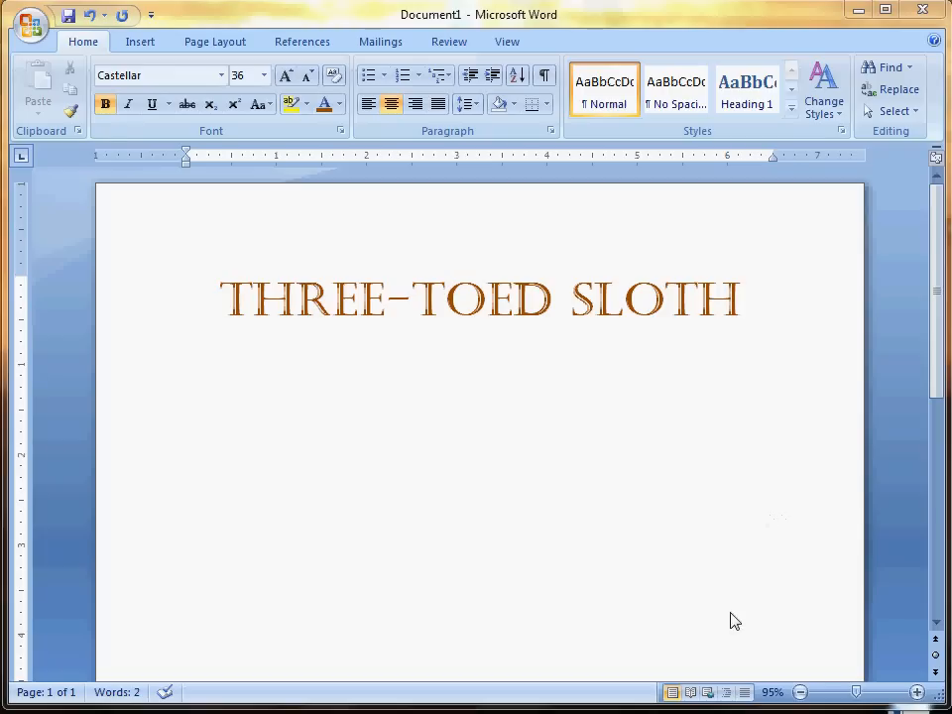
mouse_move(634, 536)
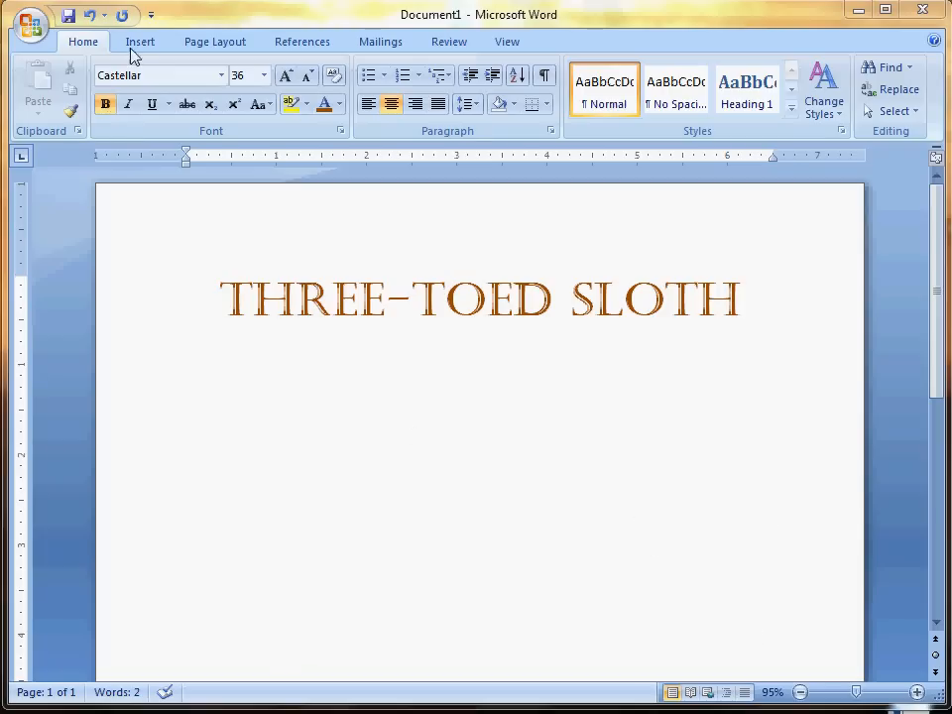
Run a Clip Art search for 'three-toed sloth' from Word's Insert ribbon
click(139, 42)
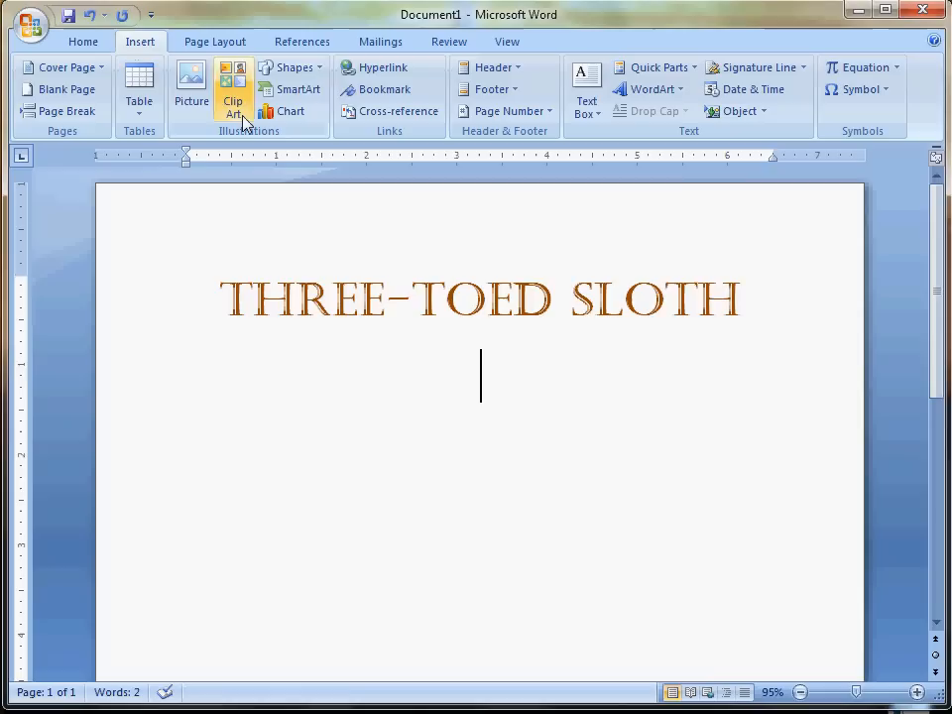
click(234, 95)
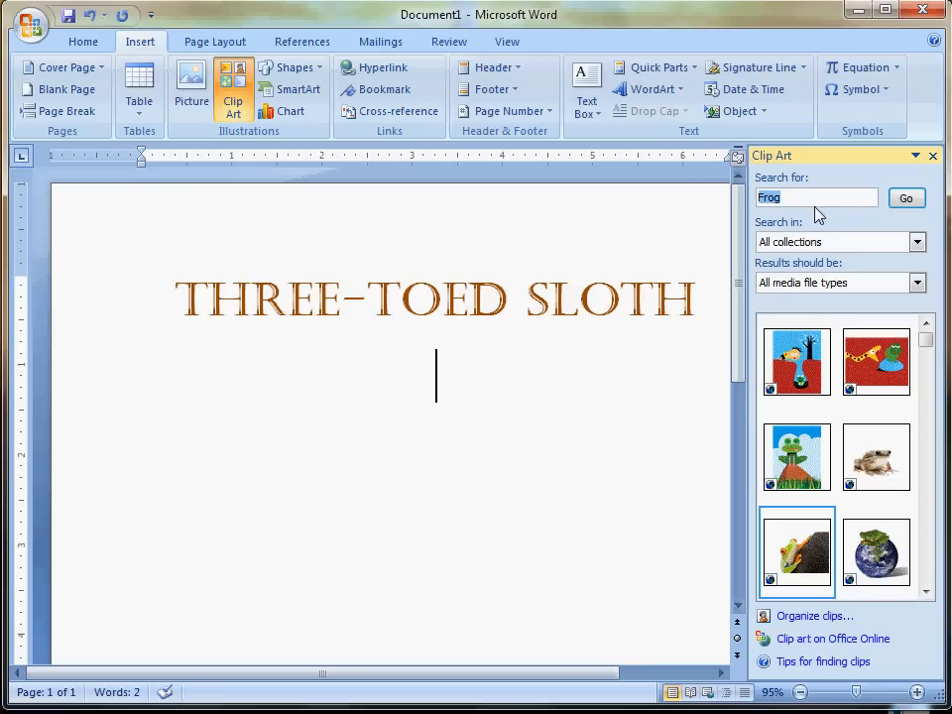
text(three-toed sloth)
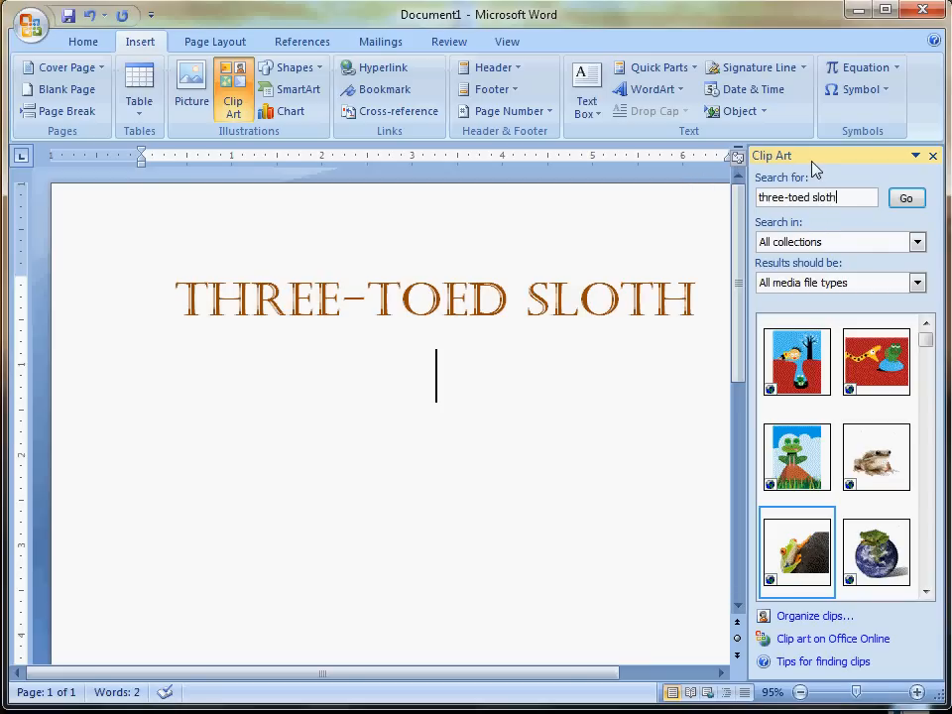
click(904, 198)
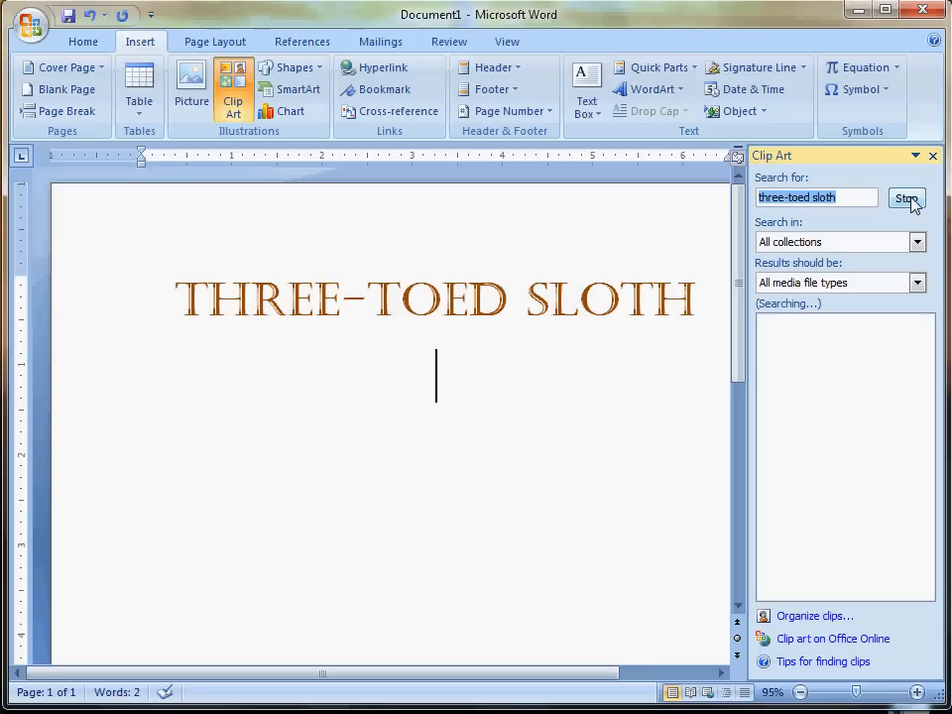
click(904, 198)
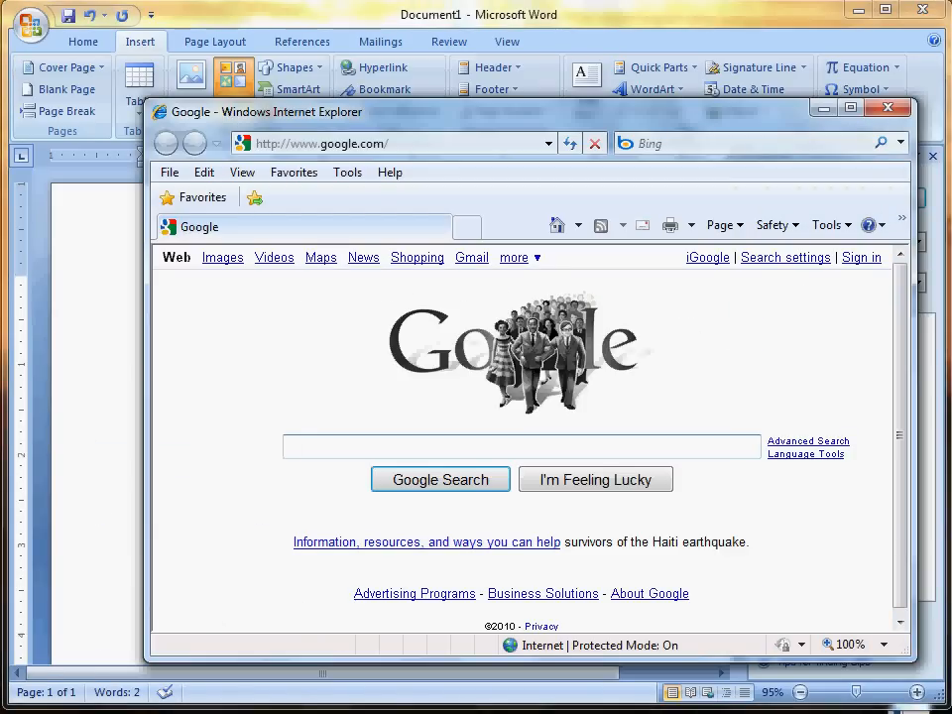
mouse_move(302, 385)
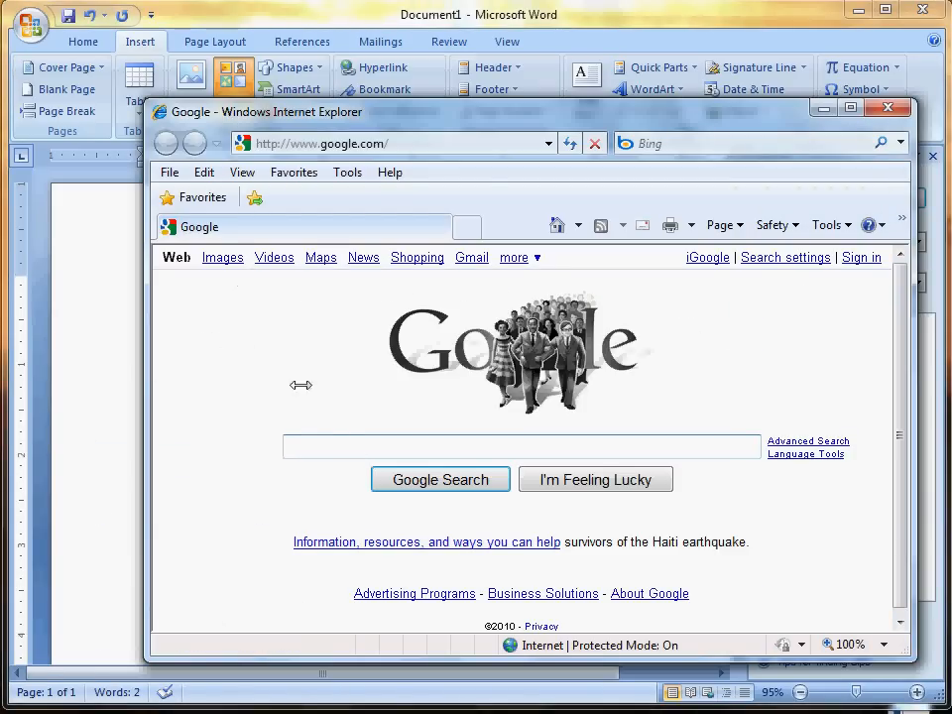
mouse_move(357, 448)
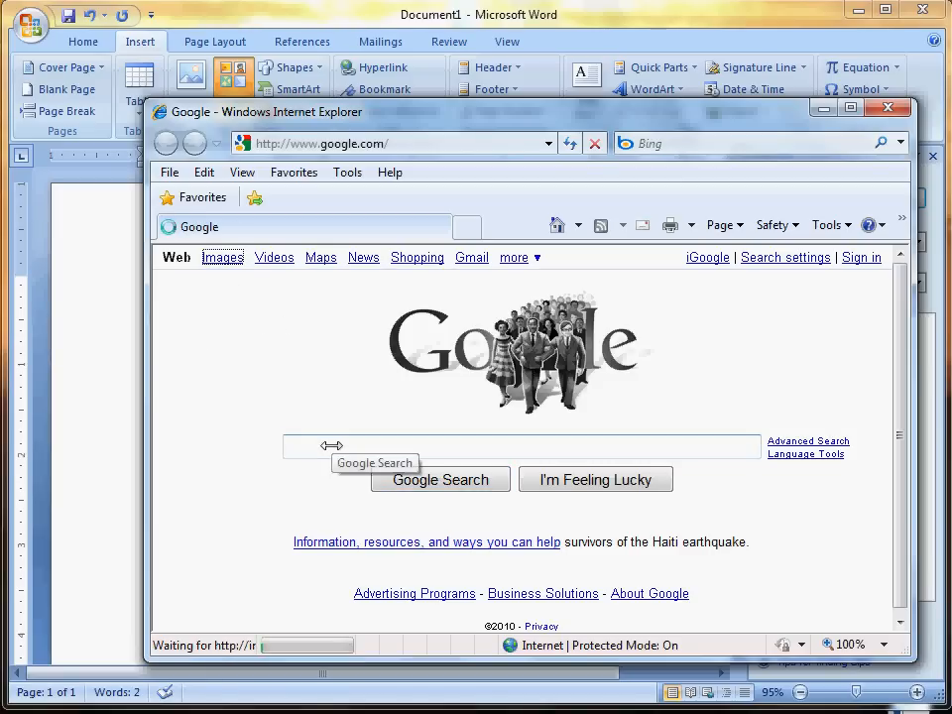
Run a Google Images search for 'three-toed sloth'
click(222, 258)
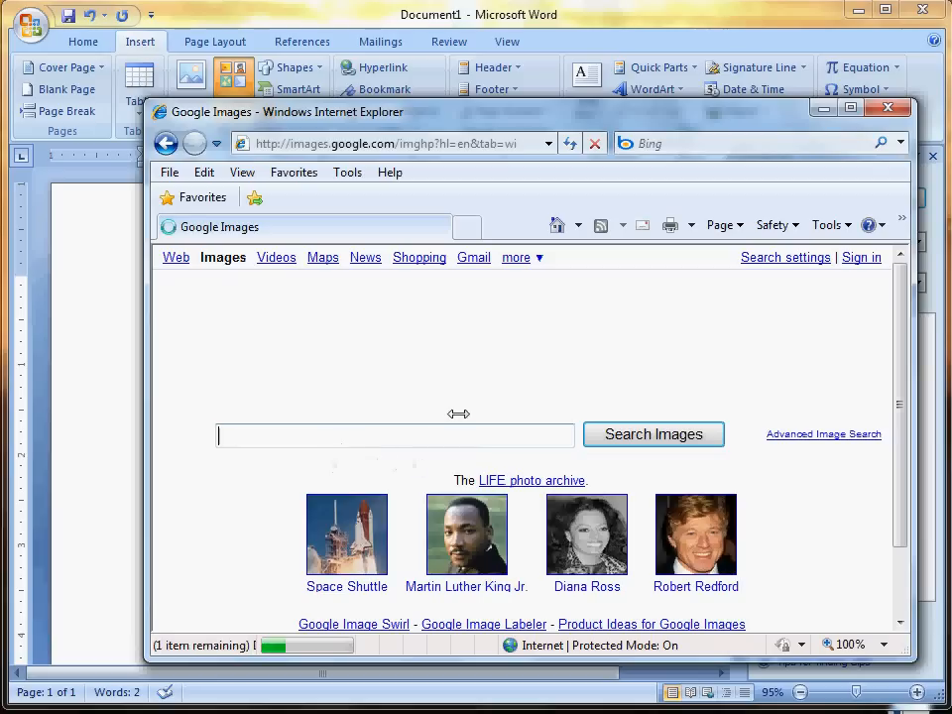
text(three-)
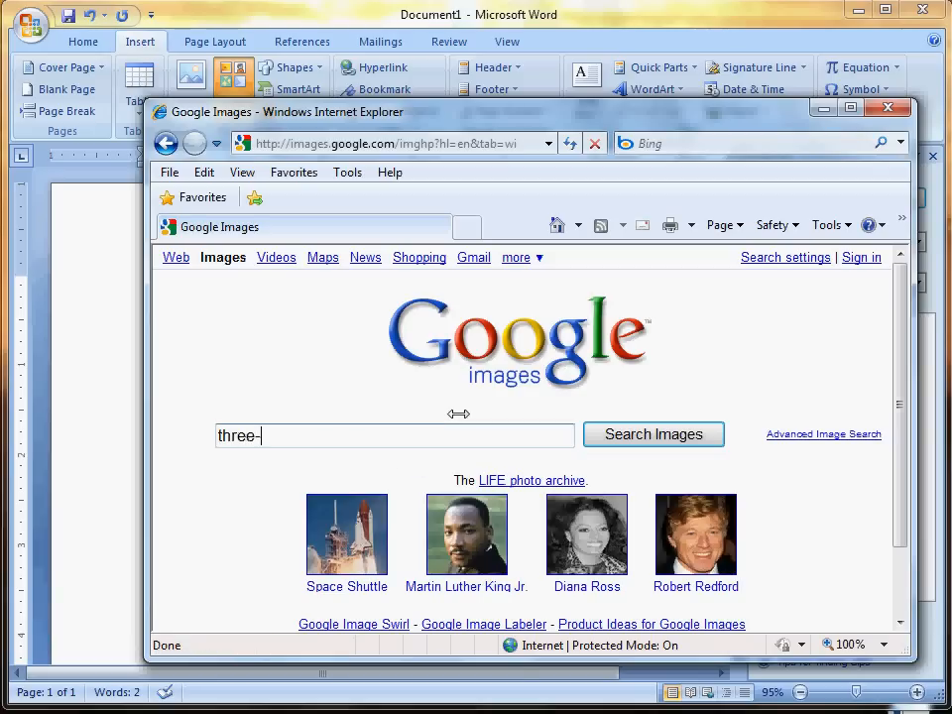
text(toed sloth)
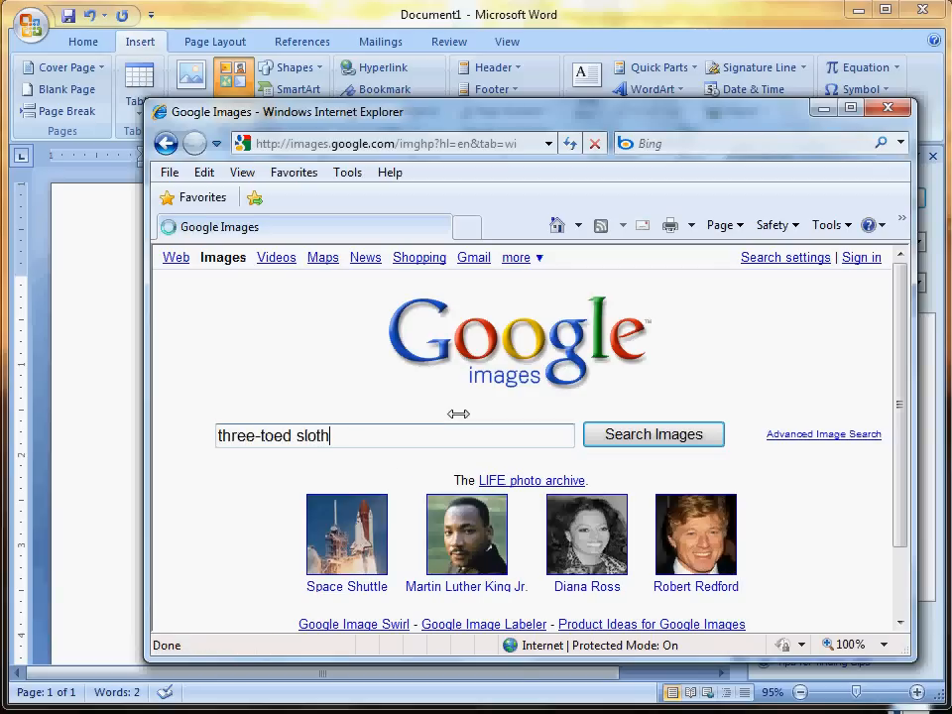
click(655, 434)
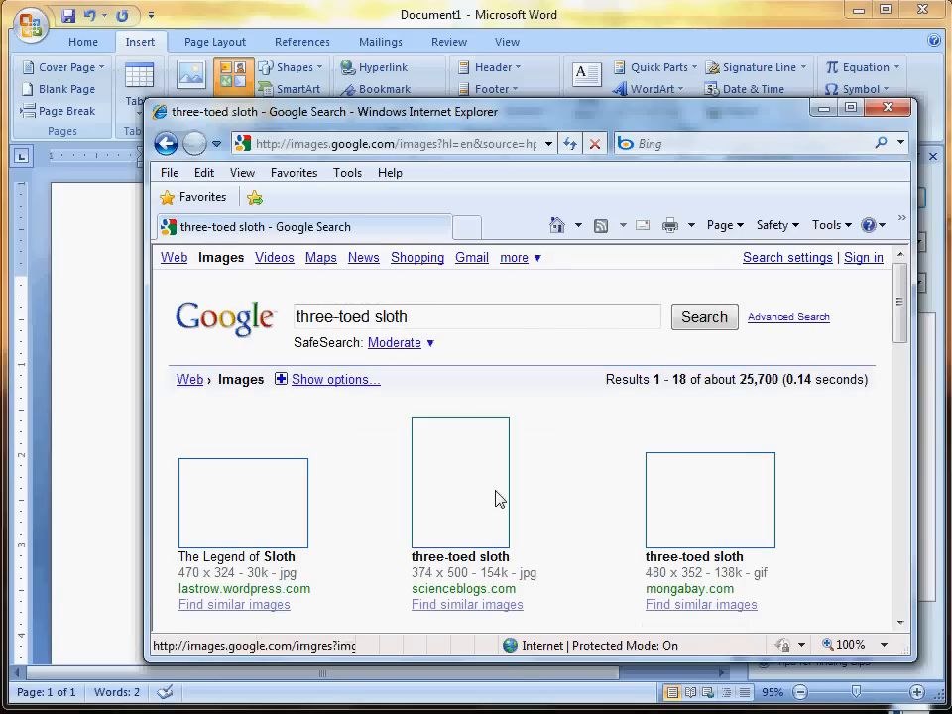
scroll(down, 3)
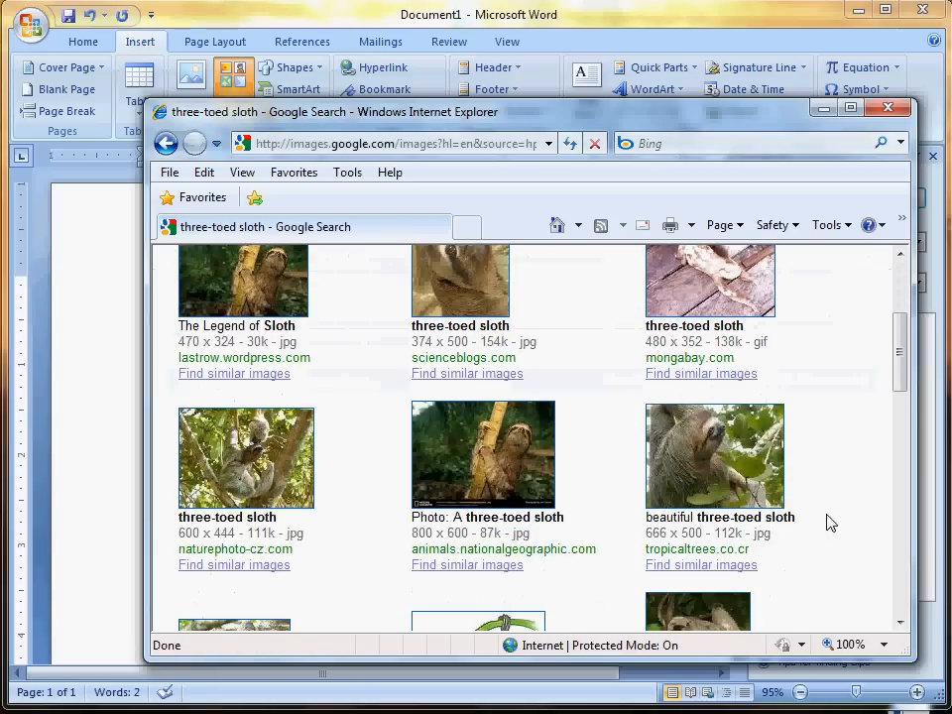
scroll(down, 3)
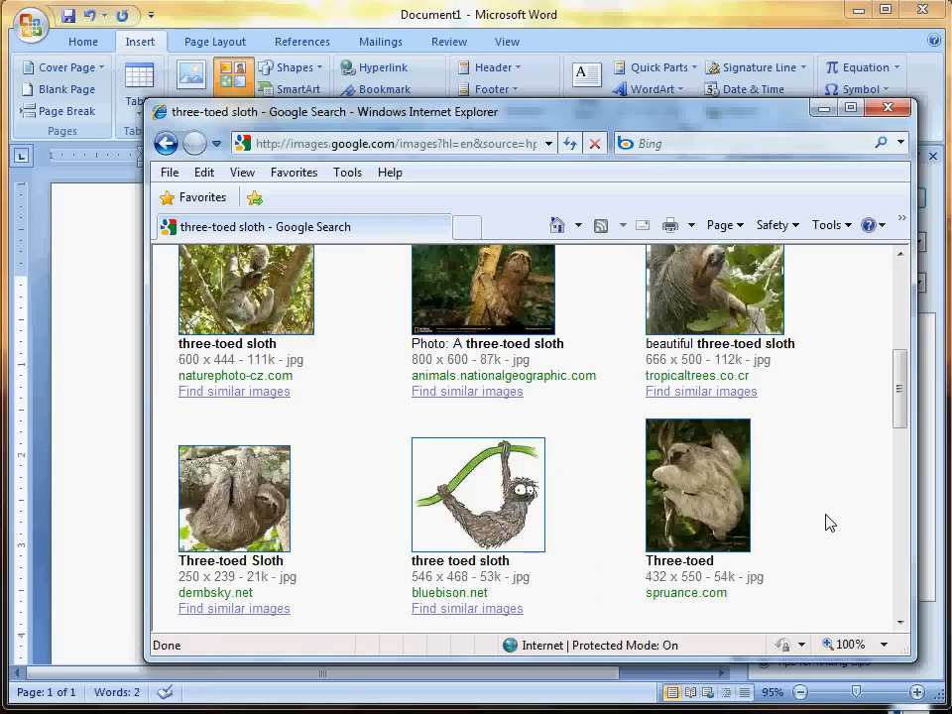
scroll(down, 3)
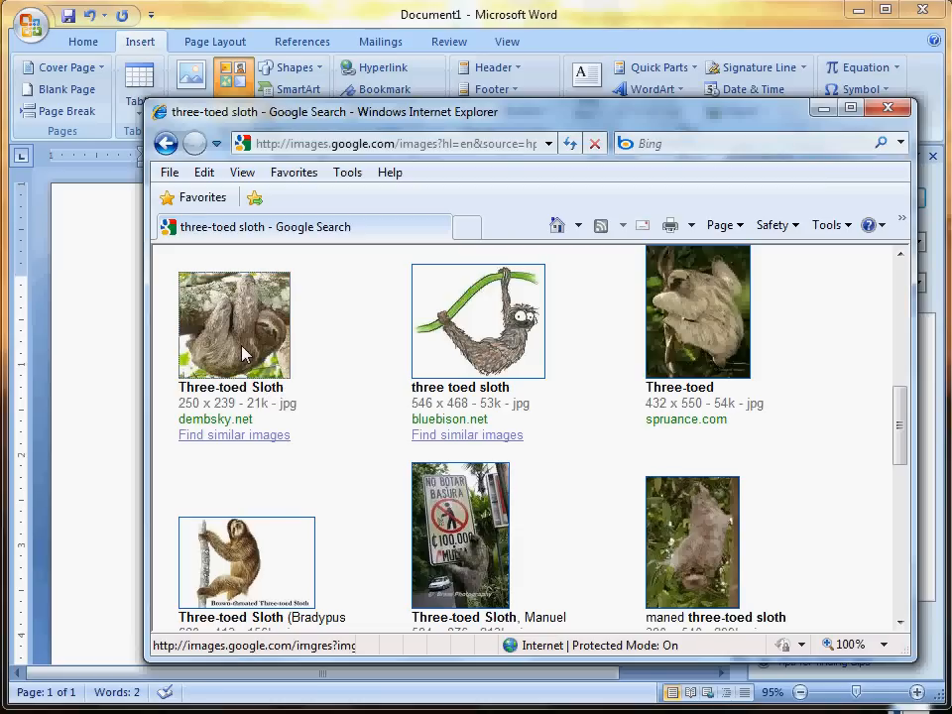
click(234, 325)
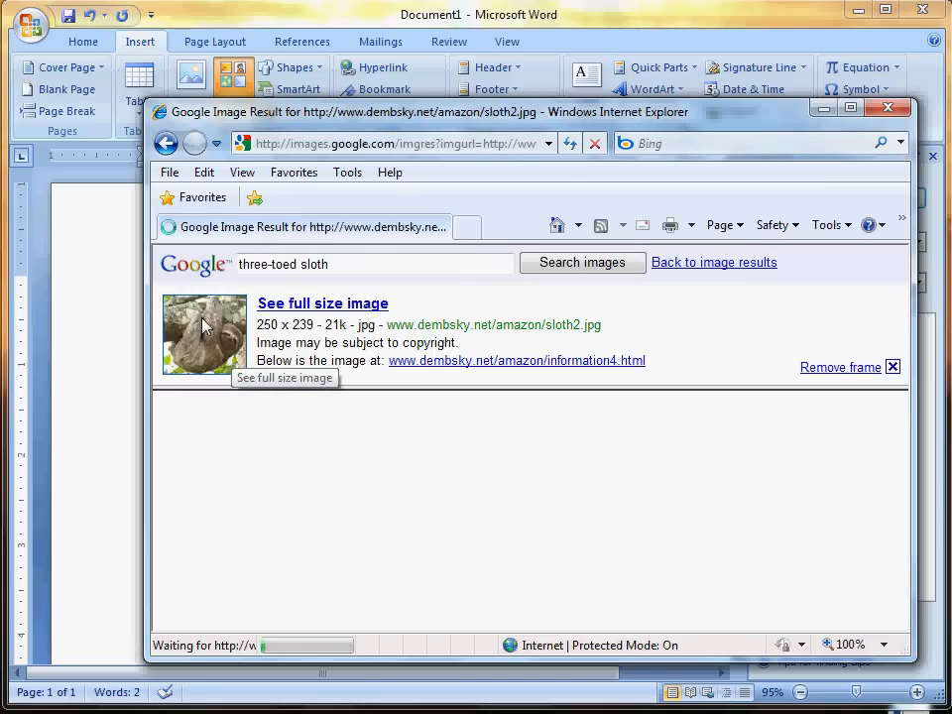
Show the dembsky.net sloth photo at full size on its own page
click(322, 304)
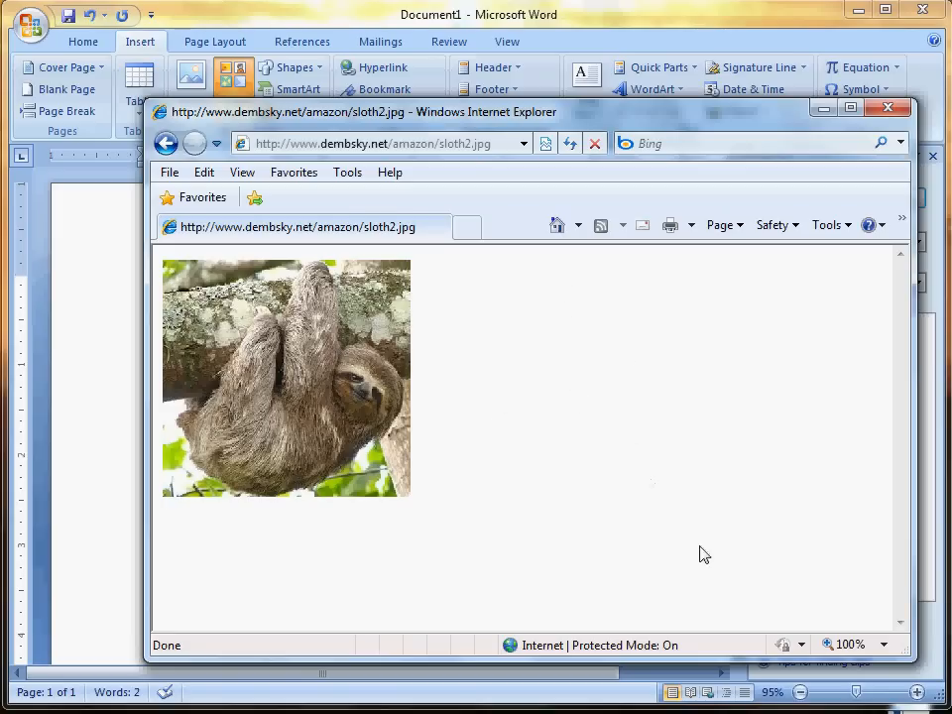
mouse_move(361, 429)
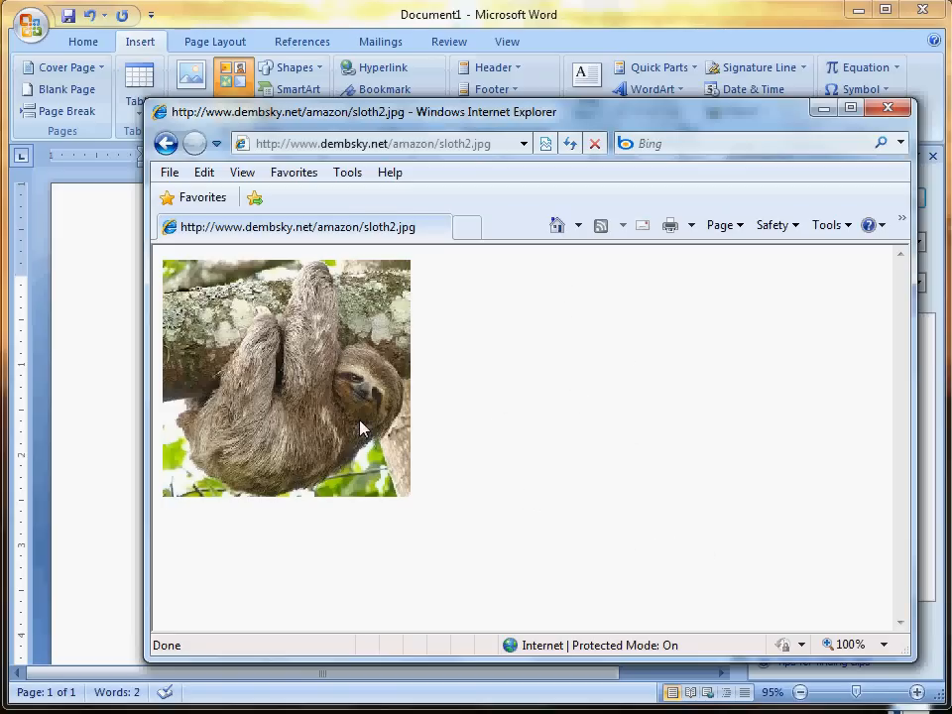
right_click(361, 426)
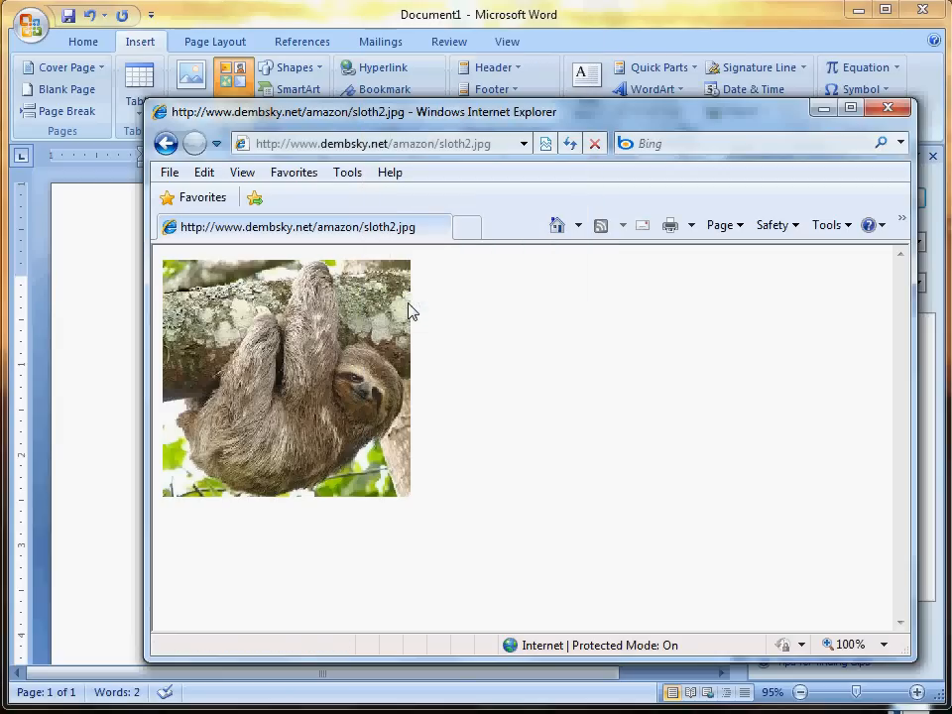
mouse_move(357, 437)
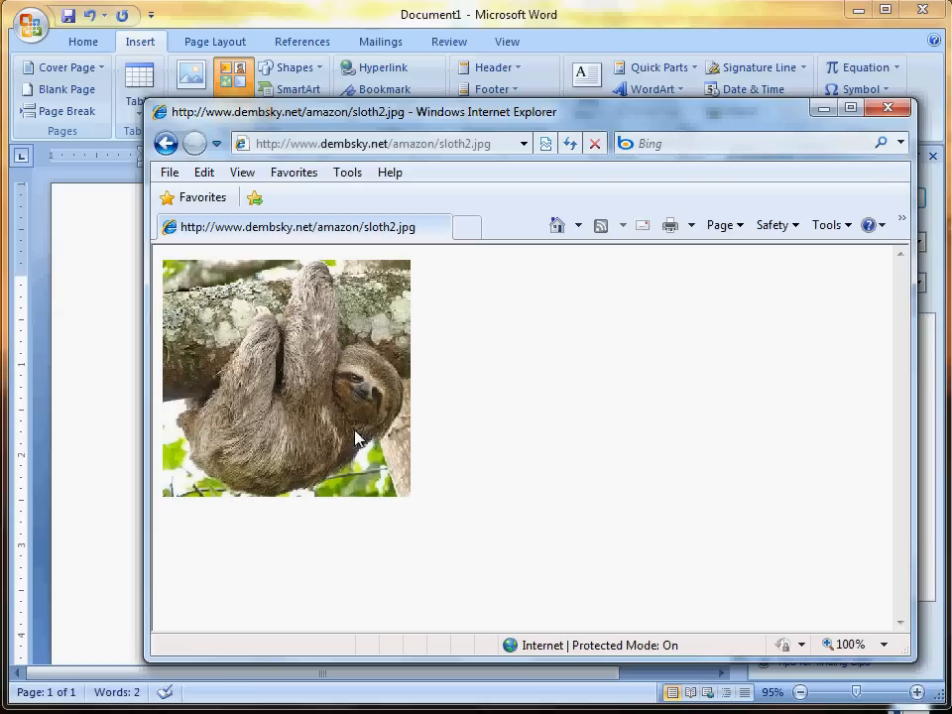
mouse_move(563, 424)
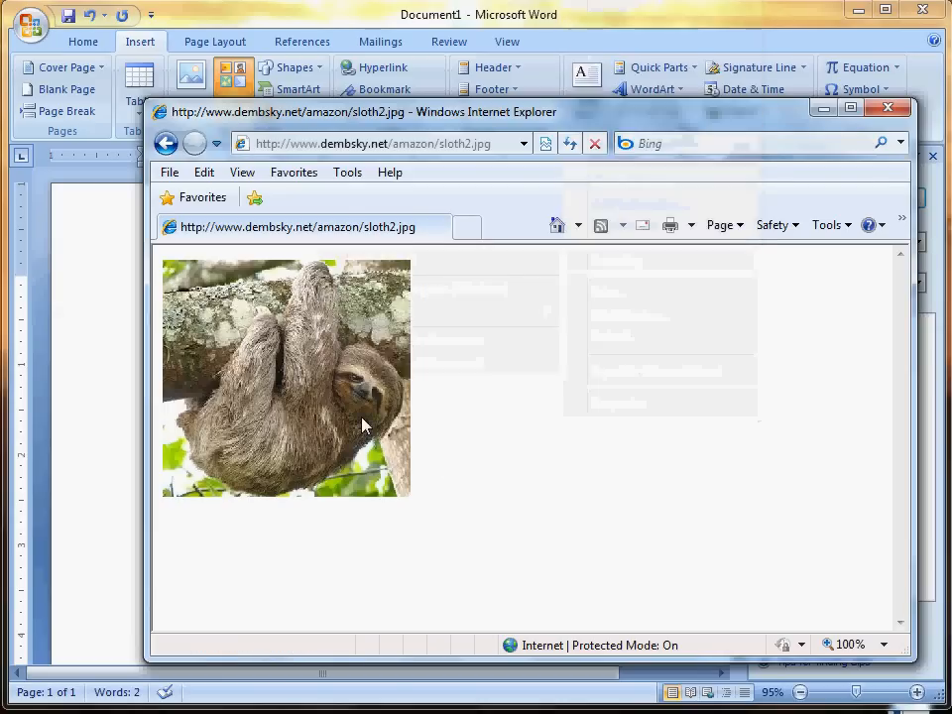
Copy the full-size sloth photo to the clipboard from its context menu
right_click(361, 426)
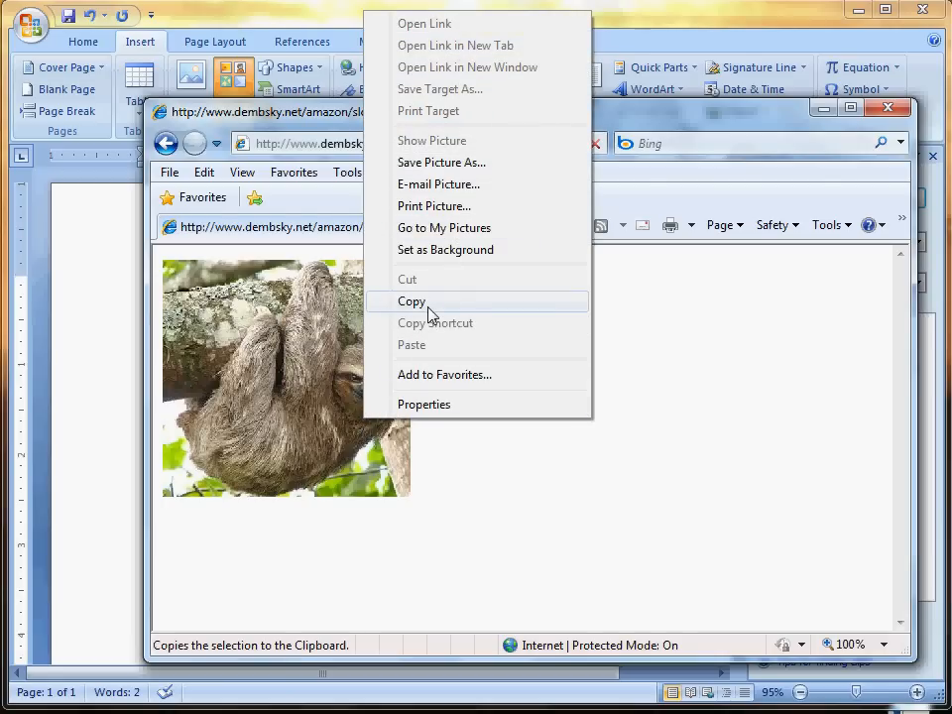
click(411, 301)
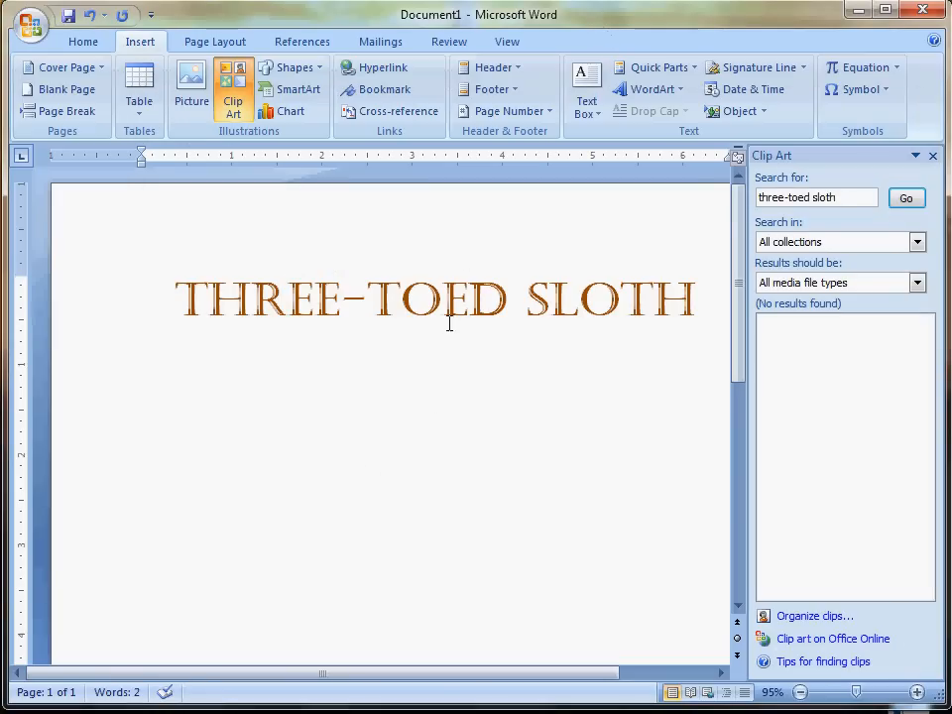
Paste the sloth photo into the Word document just below the heading
right_click(446, 321)
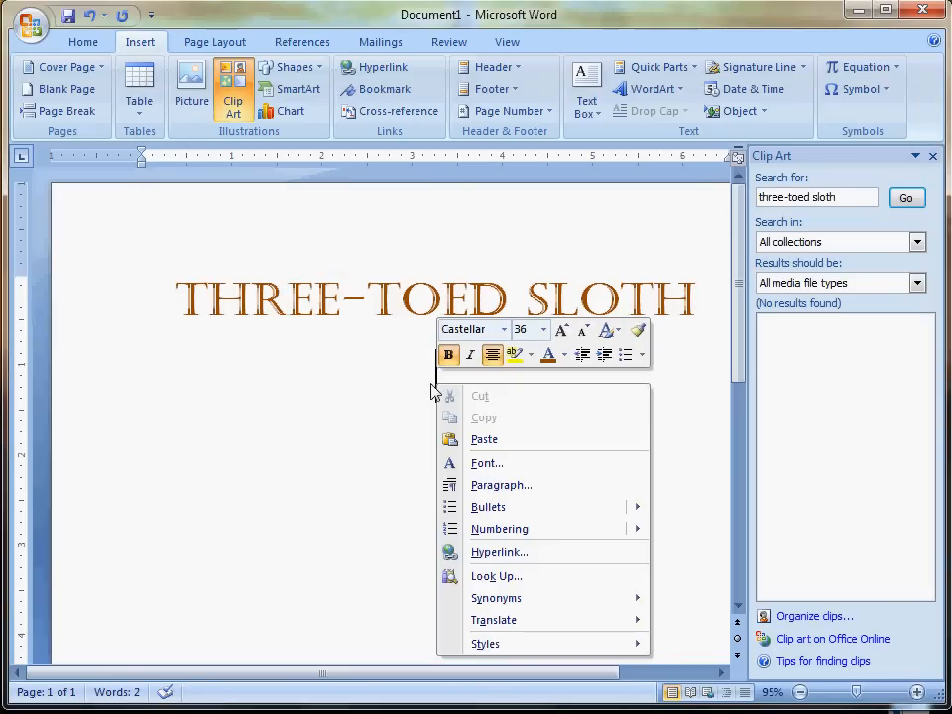
mouse_move(491, 440)
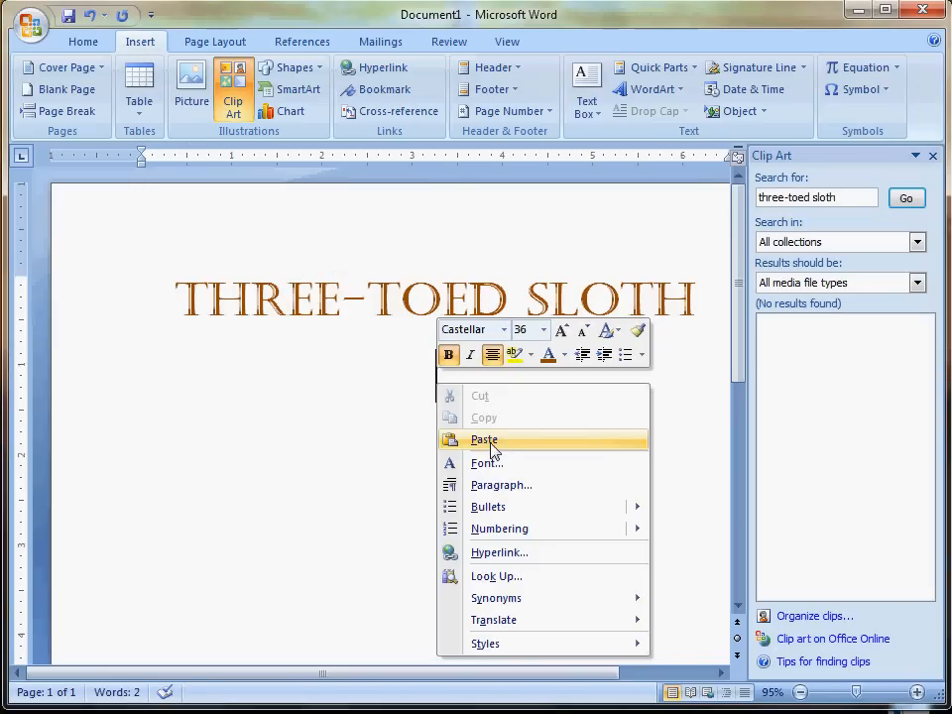
click(484, 440)
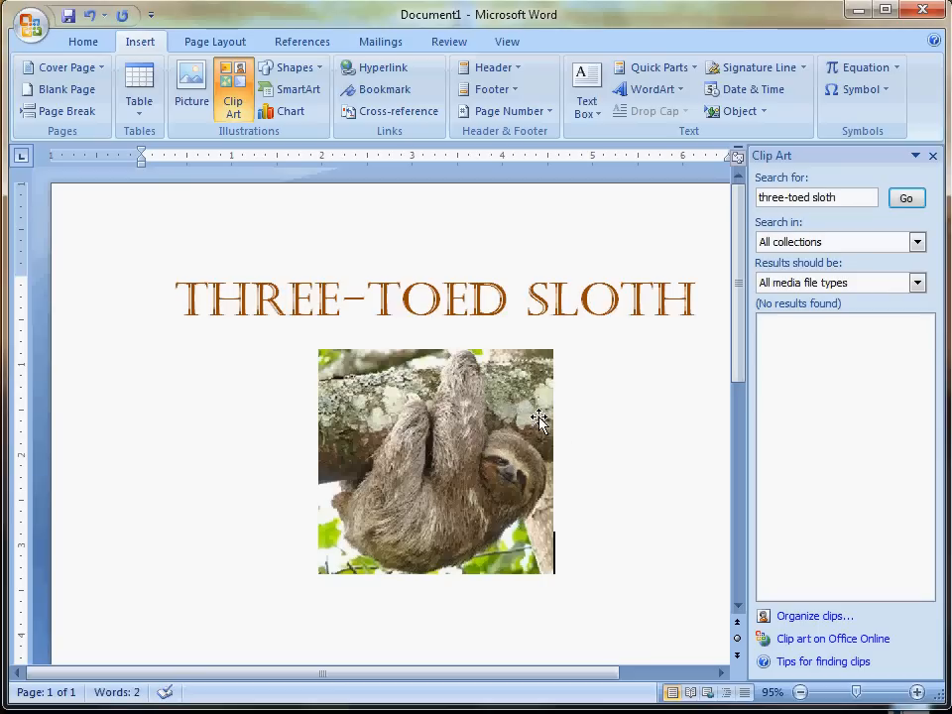